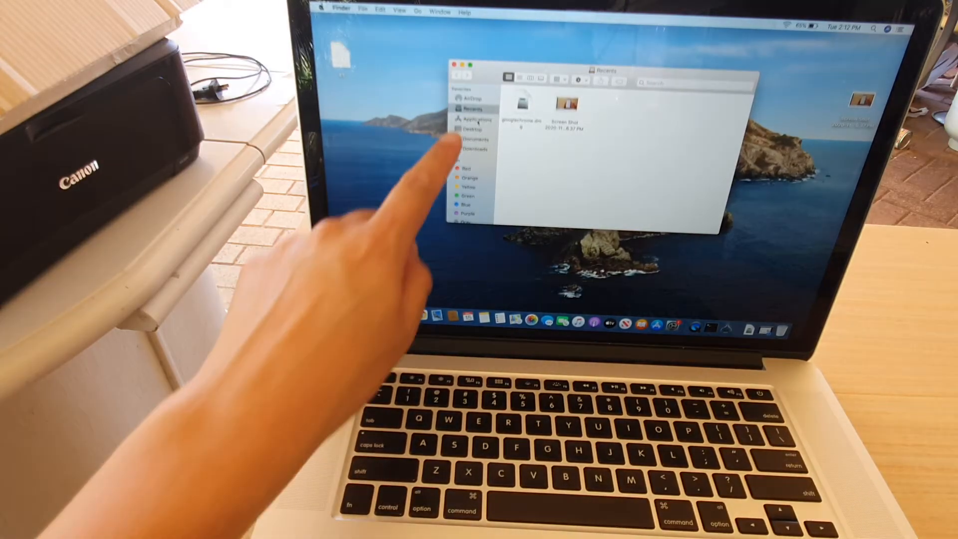
Show the Applications folder, then bring up Finder's Go destinations
click(476, 119)
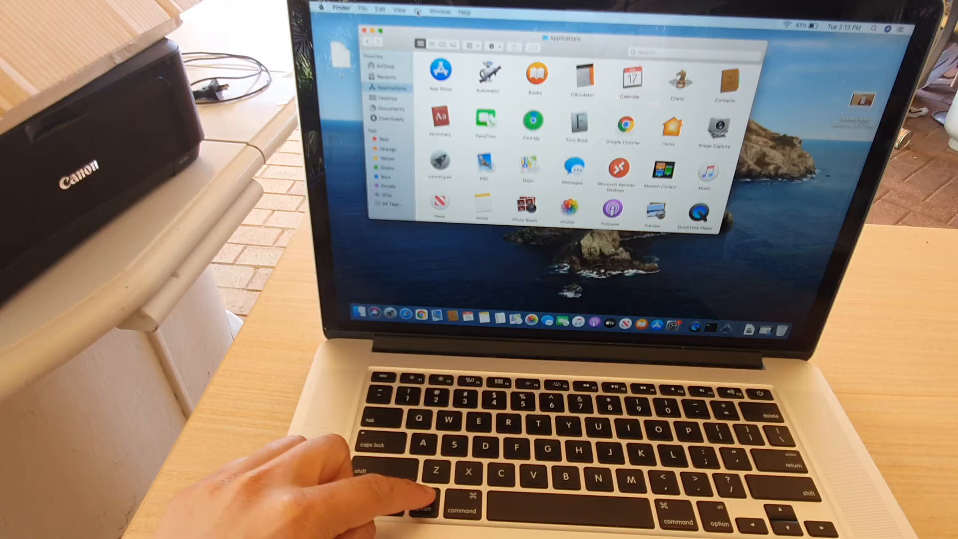
click(418, 11)
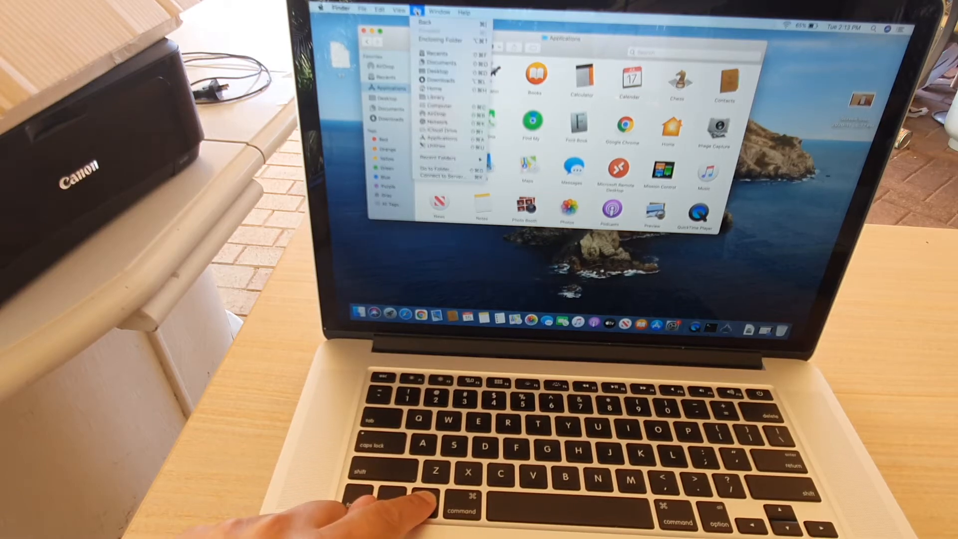
Hold Option so the hidden Library entry appears in the Go menu
key(option)
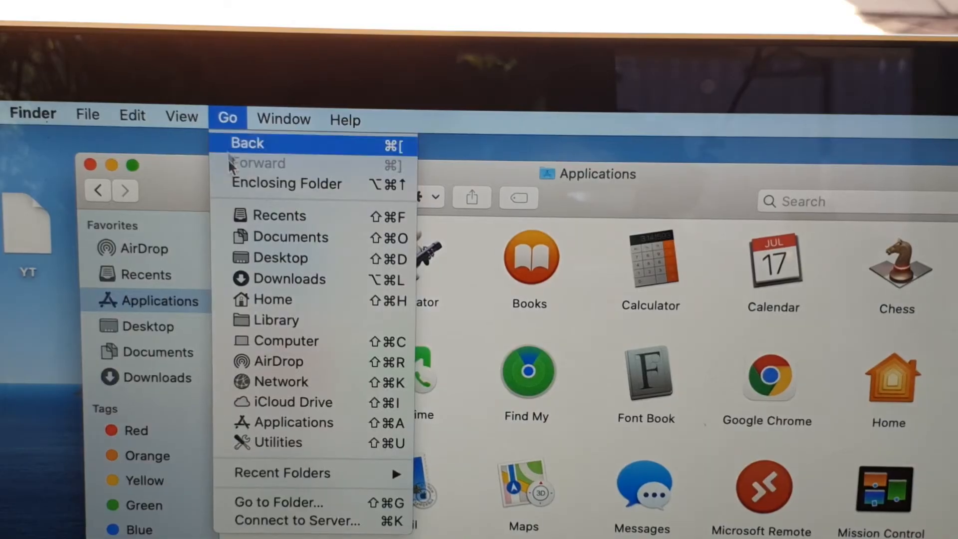
mouse_move(279, 320)
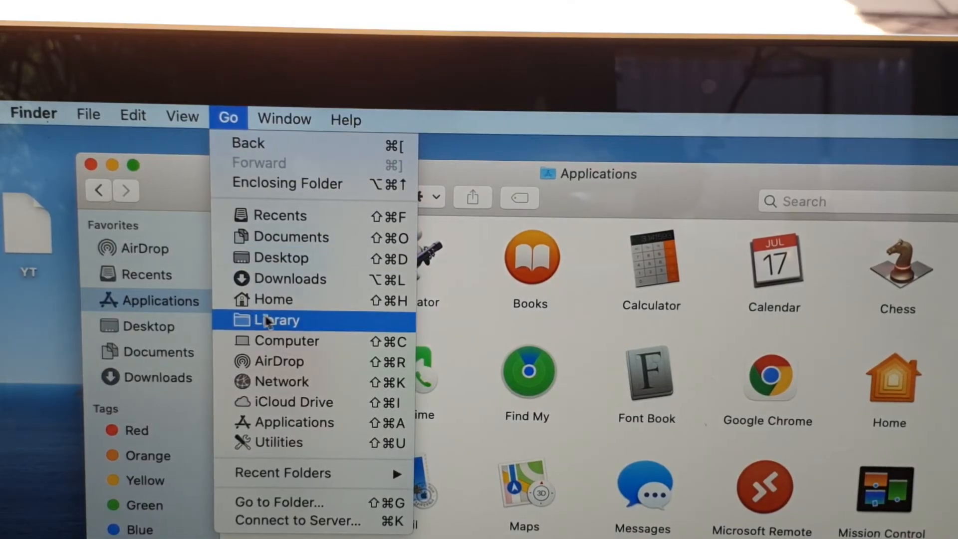
mouse_move(366, 336)
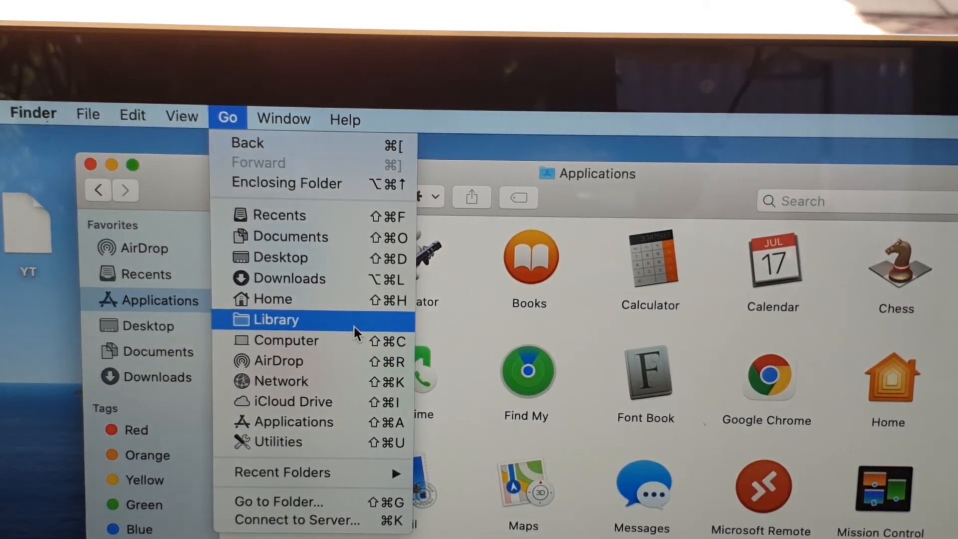
Open the user Library folder, listing LaunchAgents, Logs, Mail, Preferences and more
click(275, 319)
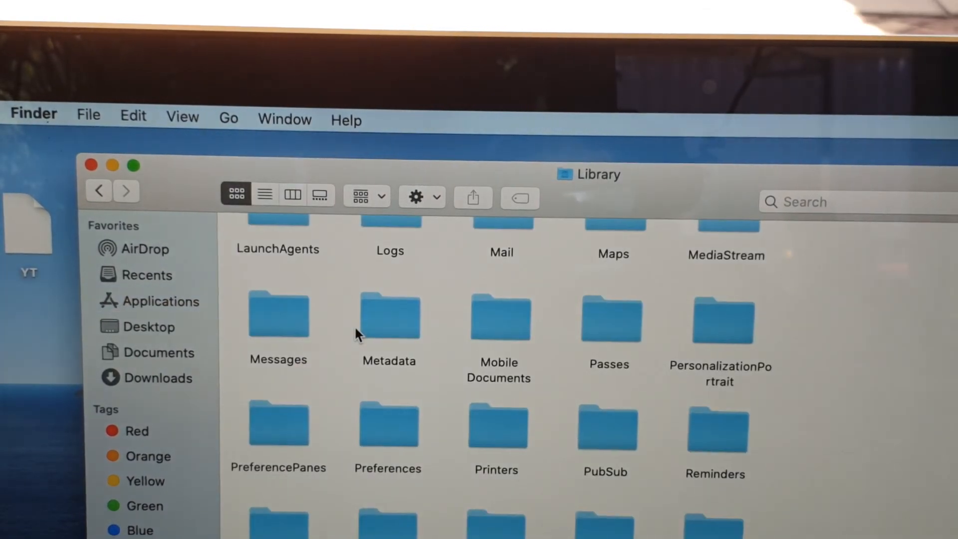